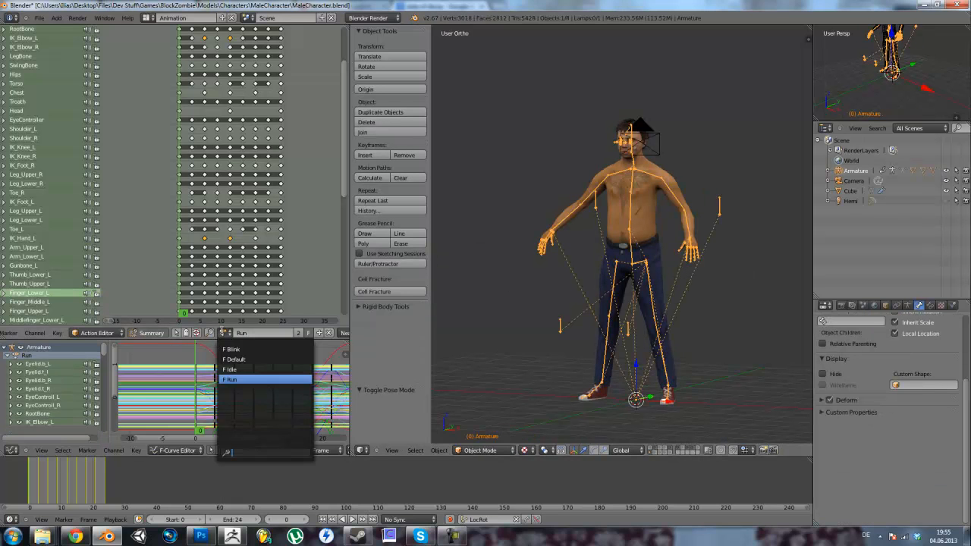
# Assign the Run action to the armature from the Action Editor browse list
pyautogui.click(230, 379)
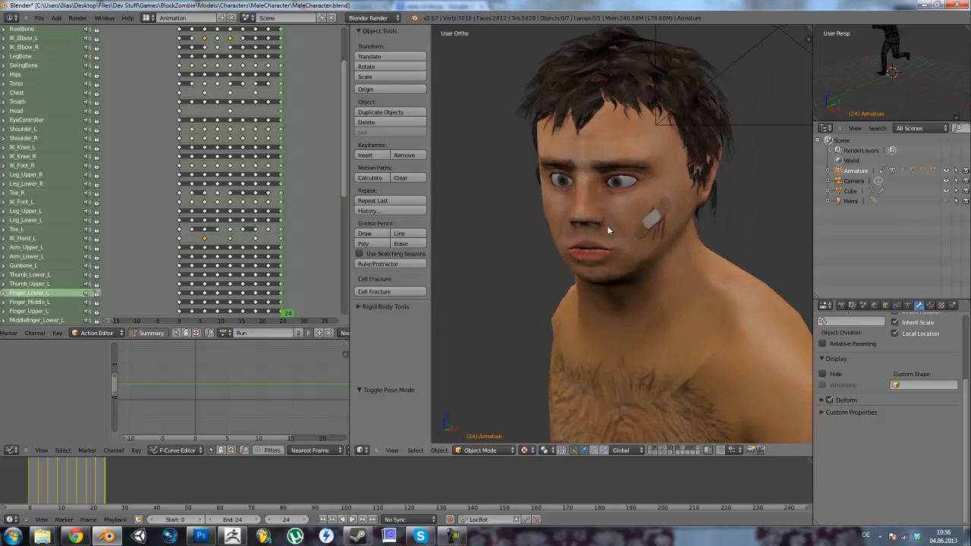
pyautogui.moveTo(607, 228); pyautogui.dragTo(519, 218)
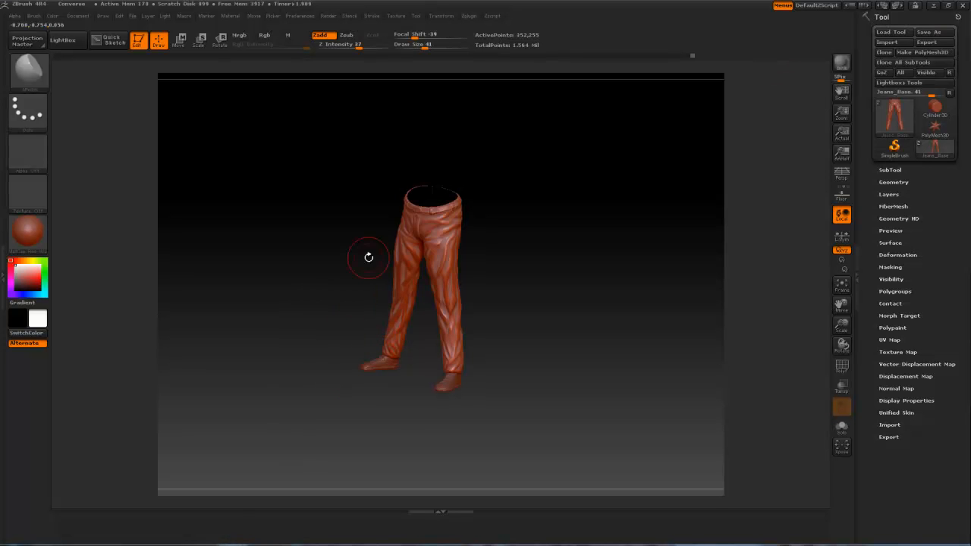
# Rotate the trousers around, then switch to the laced boot subtool
pyautogui.moveTo(367, 257); pyautogui.dragTo(357, 281)
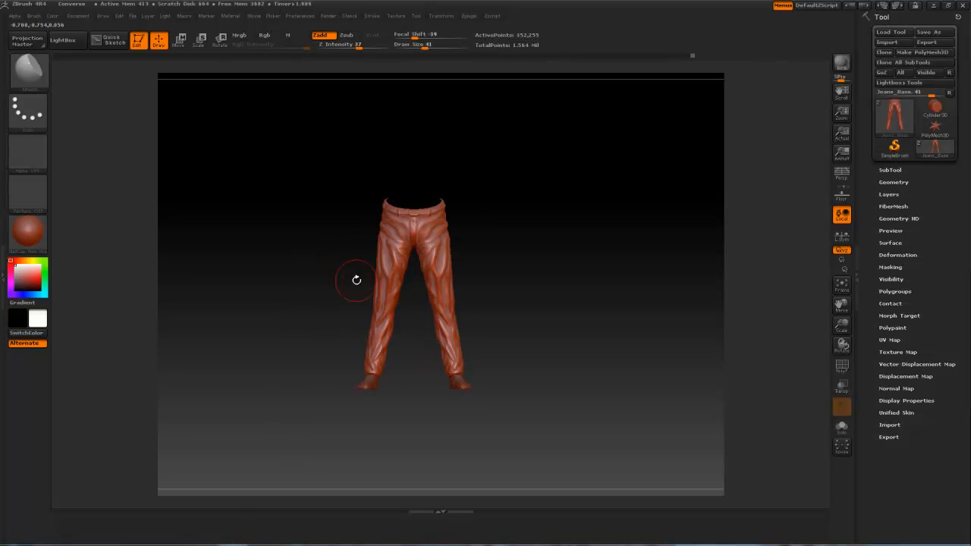
pyautogui.moveTo(356, 279); pyautogui.dragTo(464, 317)
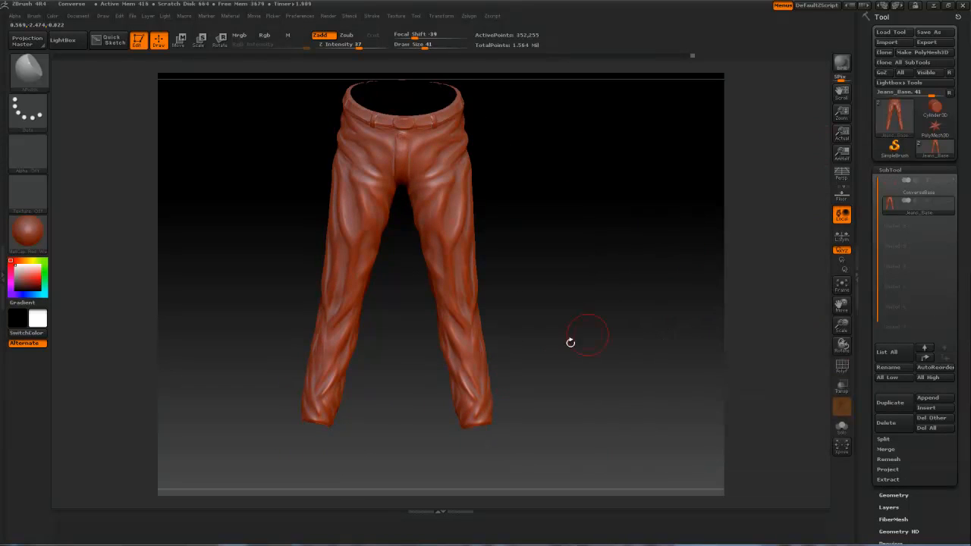
pyautogui.moveTo(918, 185)
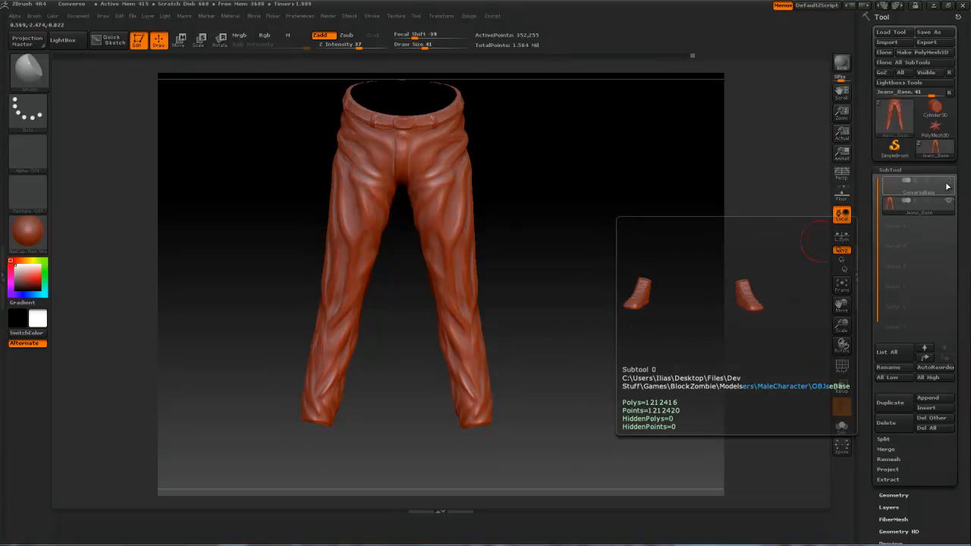
pyautogui.click(918, 205)
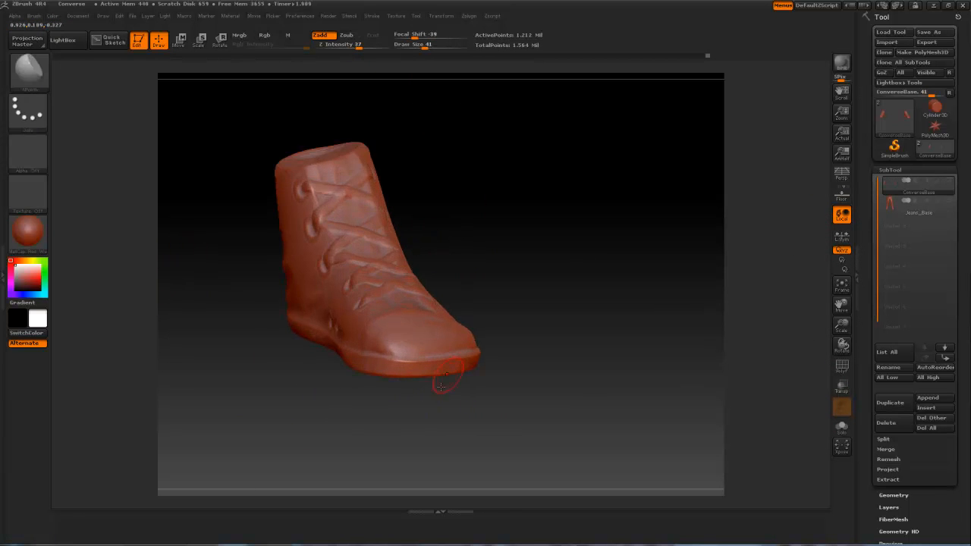
pyautogui.moveTo(440, 387); pyautogui.dragTo(330, 351)
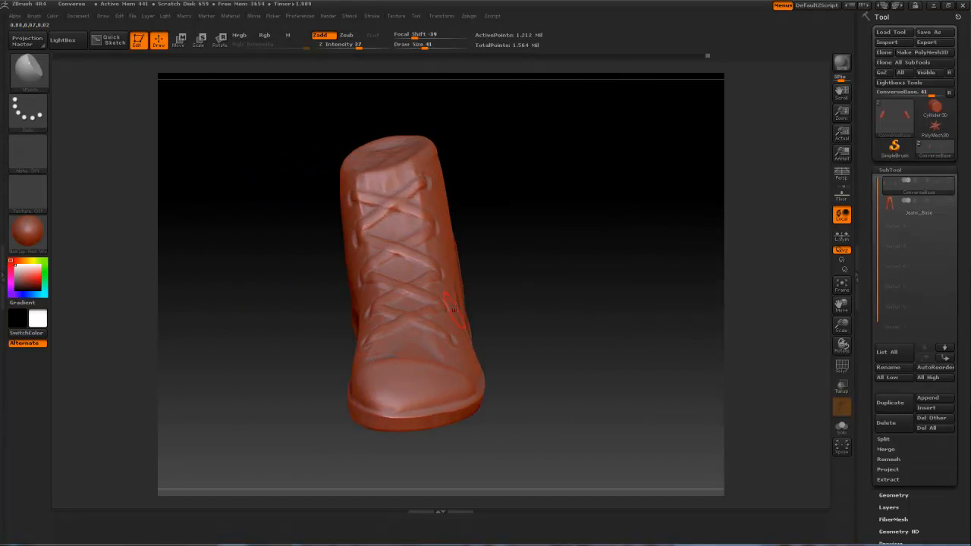
pyautogui.moveTo(455, 303); pyautogui.dragTo(425, 334)
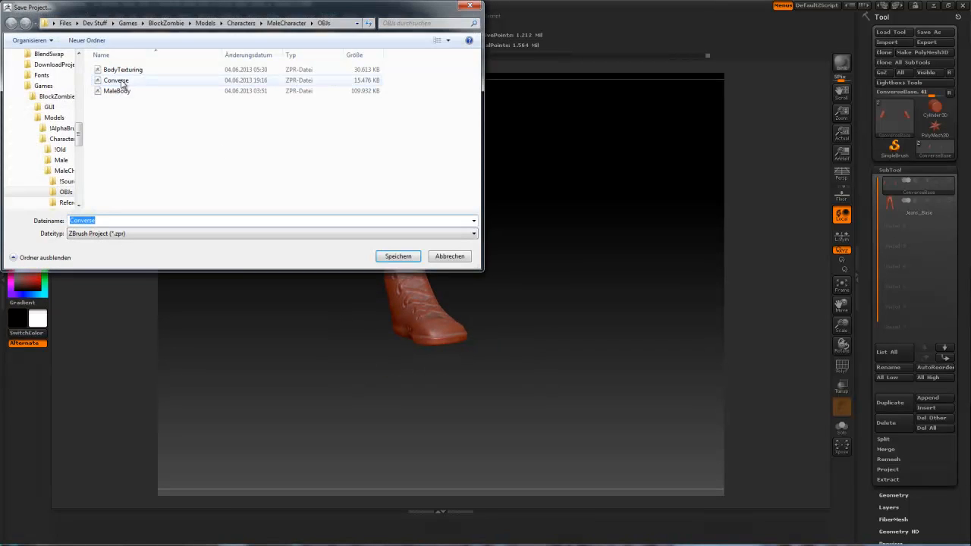
# Save the boot project over the existing Converse.zpr file
pyautogui.click(397, 254)
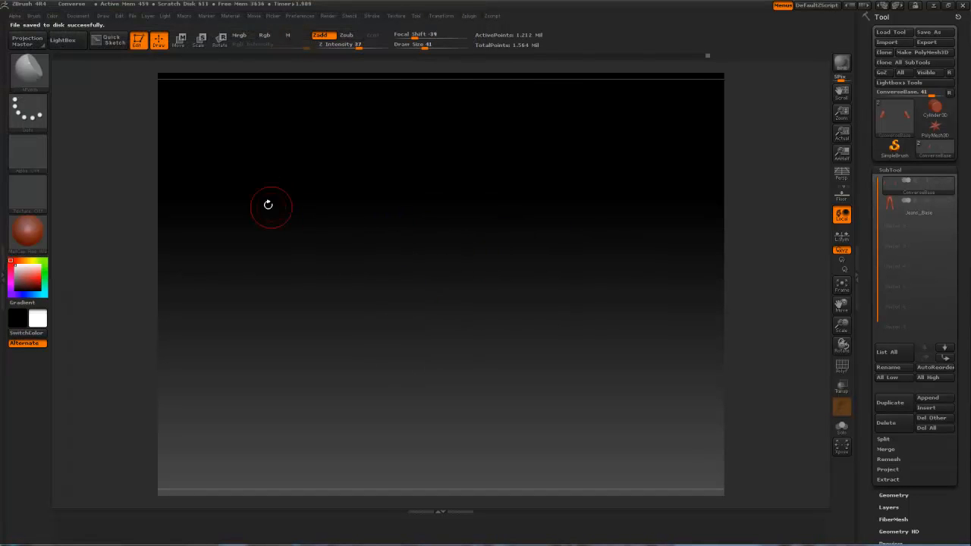
pyautogui.click(961, 6)
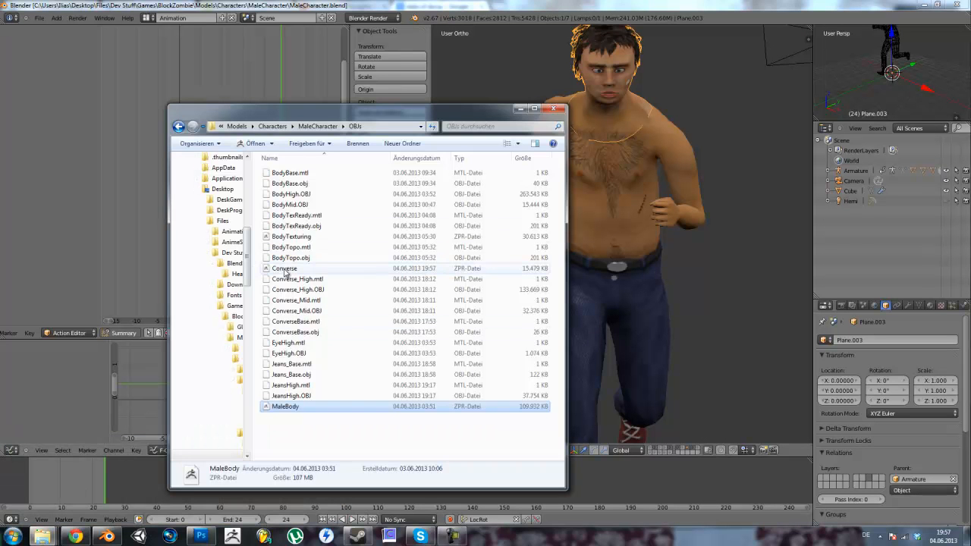
# Open the BodyTexturing body sculpt project from the MaleCharacter OBJs folder
pyautogui.click(292, 236)
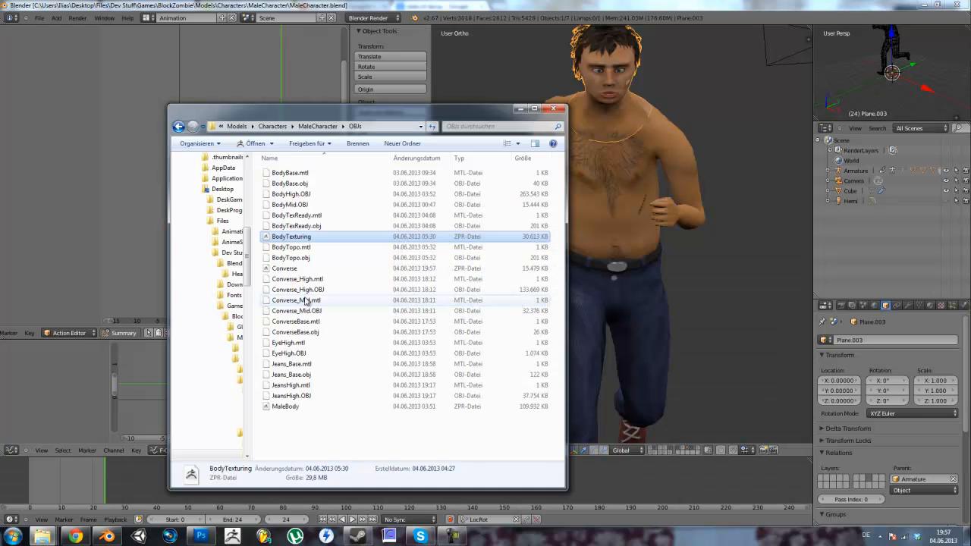
pyautogui.click(291, 407)
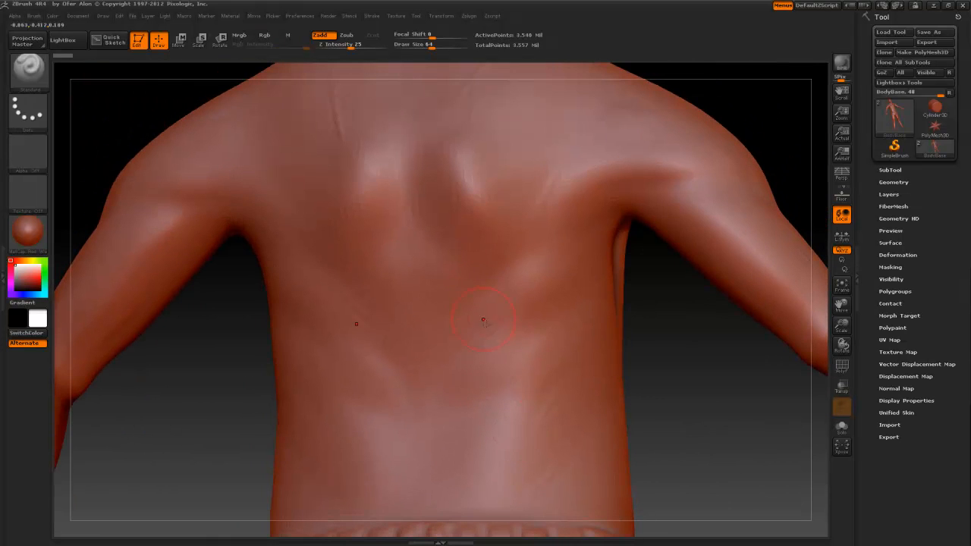
pyautogui.click(894, 182)
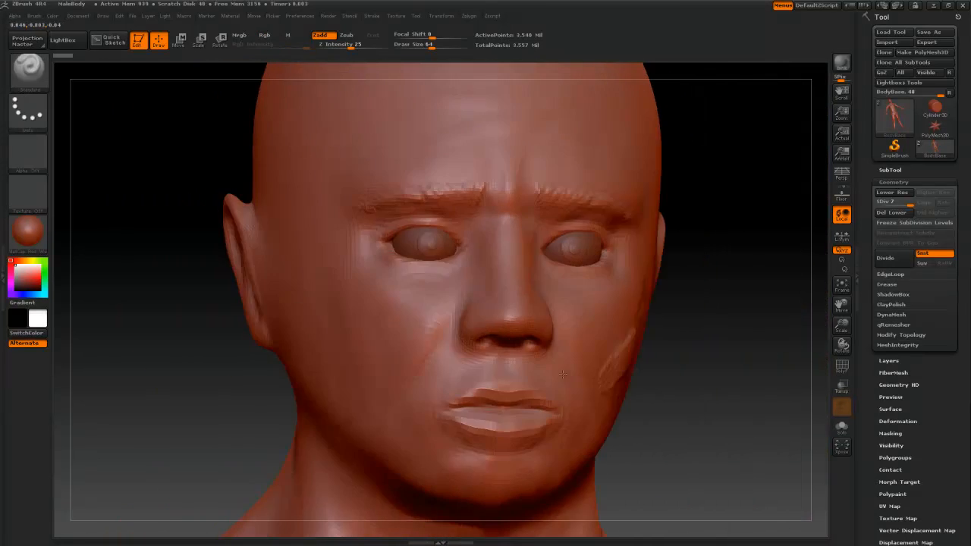
pyautogui.moveTo(440, 303); pyautogui.dragTo(607, 311)
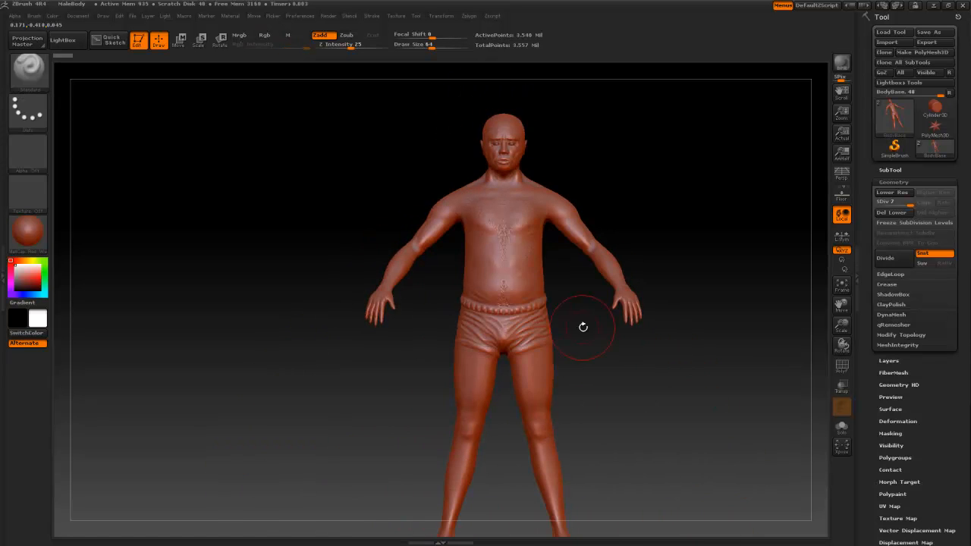
pyautogui.moveTo(583, 328); pyautogui.dragTo(685, 176)
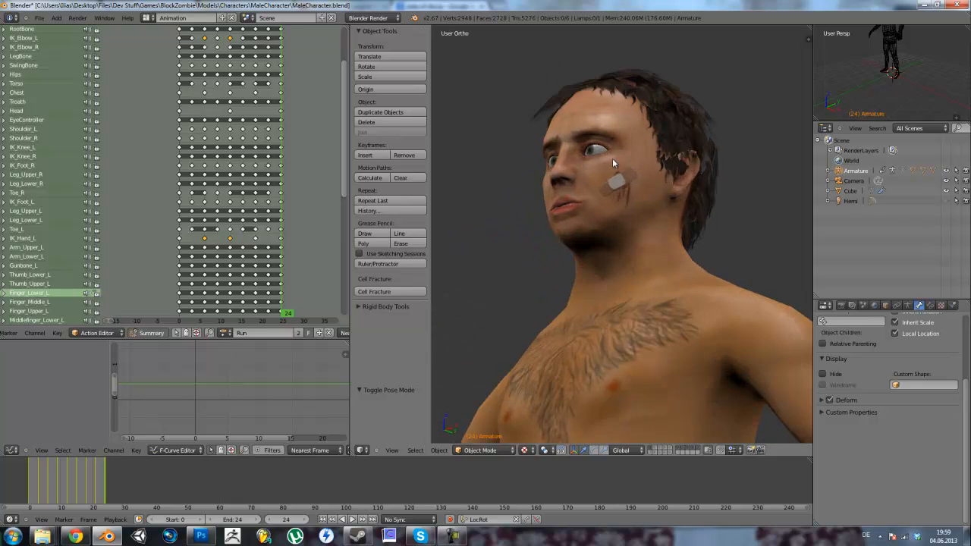
pyautogui.scroll(3)
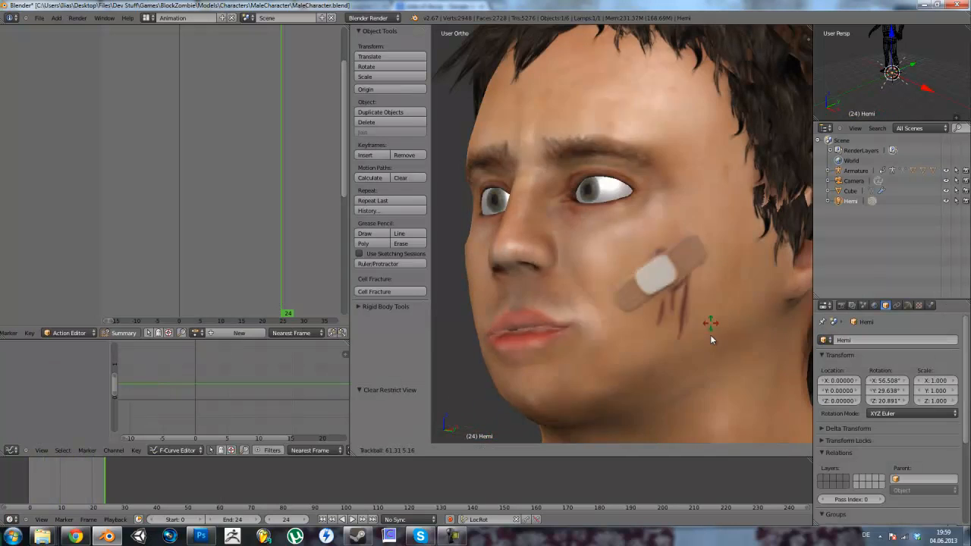
pyautogui.moveTo(711, 340); pyautogui.dragTo(722, 325)
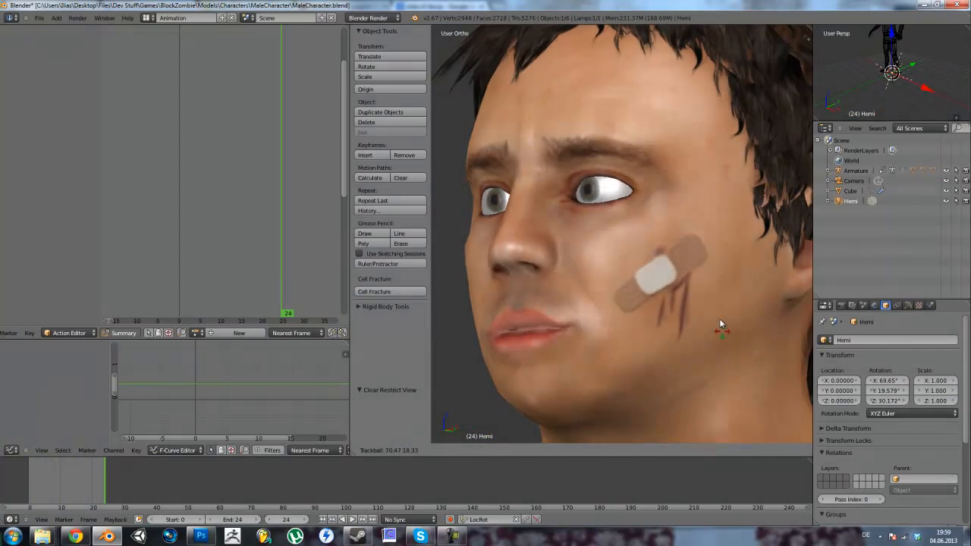
pyautogui.moveTo(721, 325); pyautogui.dragTo(731, 422)
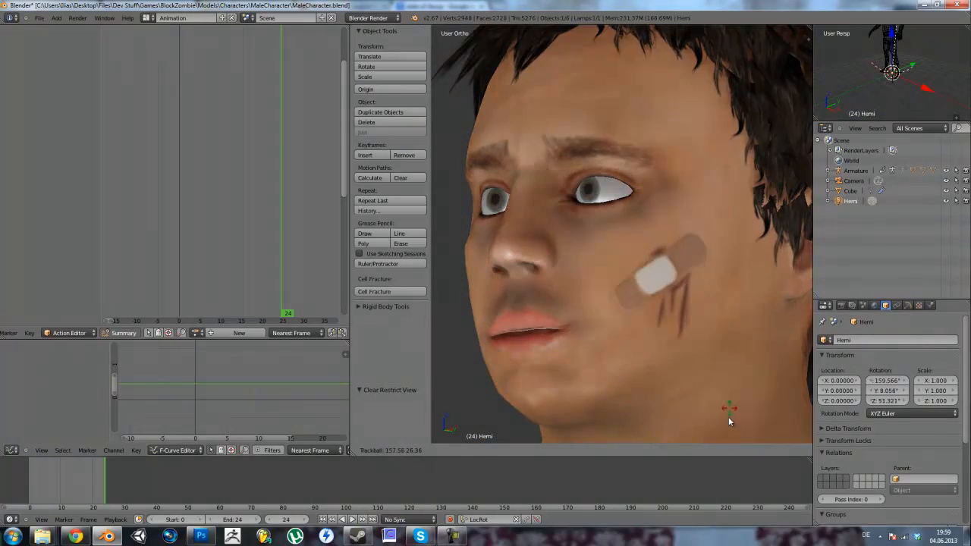
pyautogui.moveTo(728, 408); pyautogui.dragTo(675, 387)
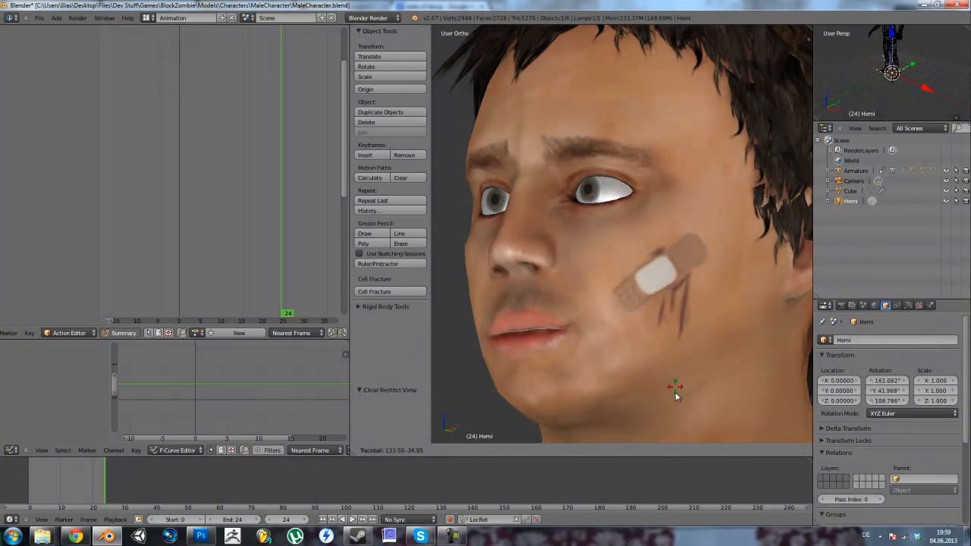
pyautogui.moveTo(675, 387); pyautogui.dragTo(692, 361)
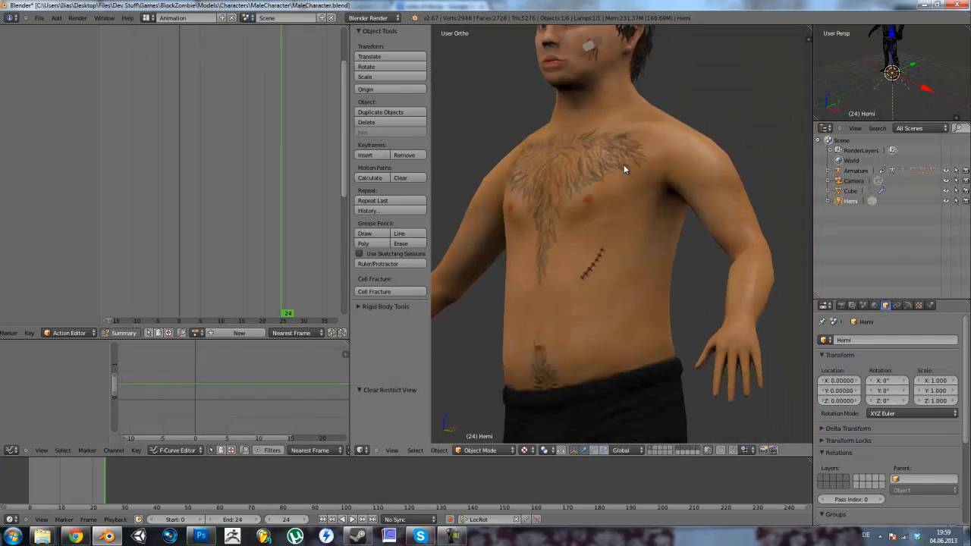
pyautogui.moveTo(625, 170); pyautogui.dragTo(649, 246)
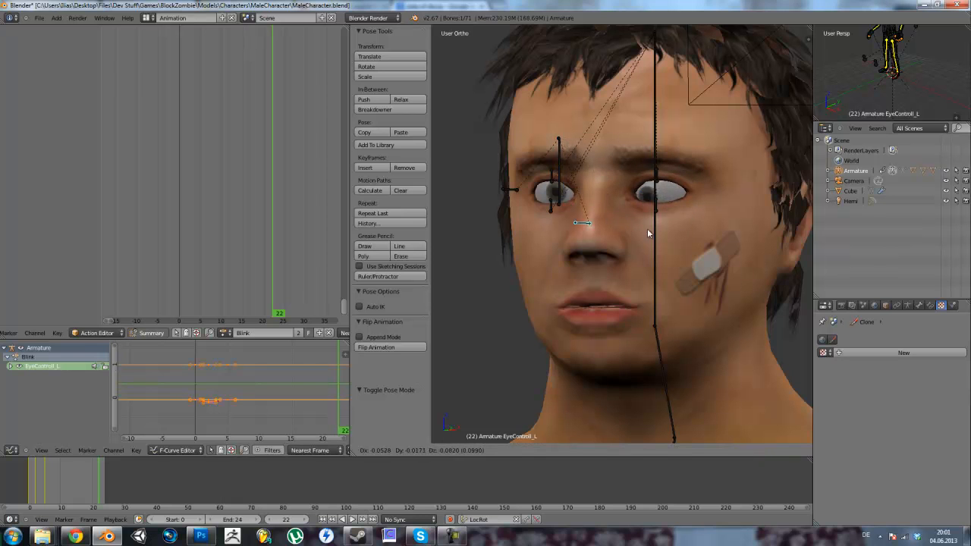
# Select the left eye control bone and the main EyeControl bone in Pose Mode
pyautogui.click(558, 189)
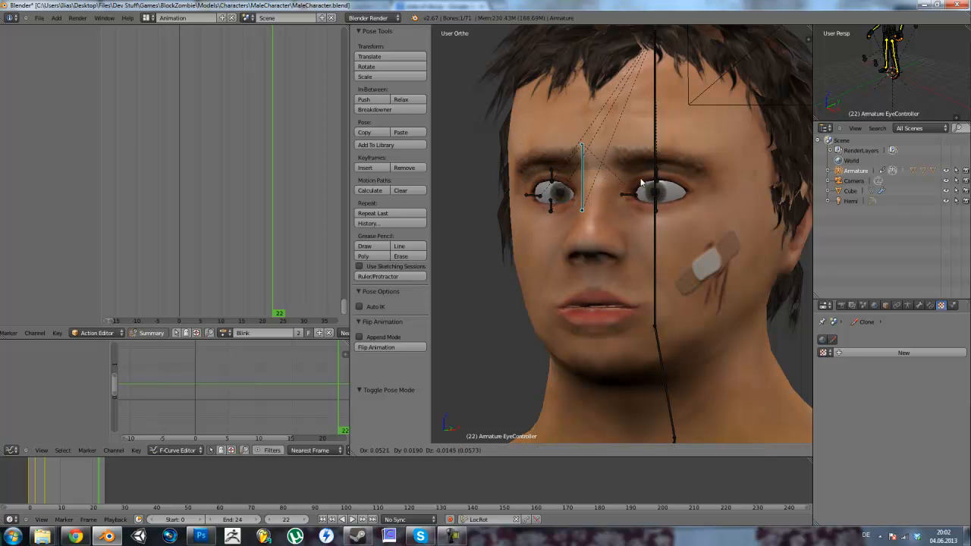
pyautogui.click(658, 182)
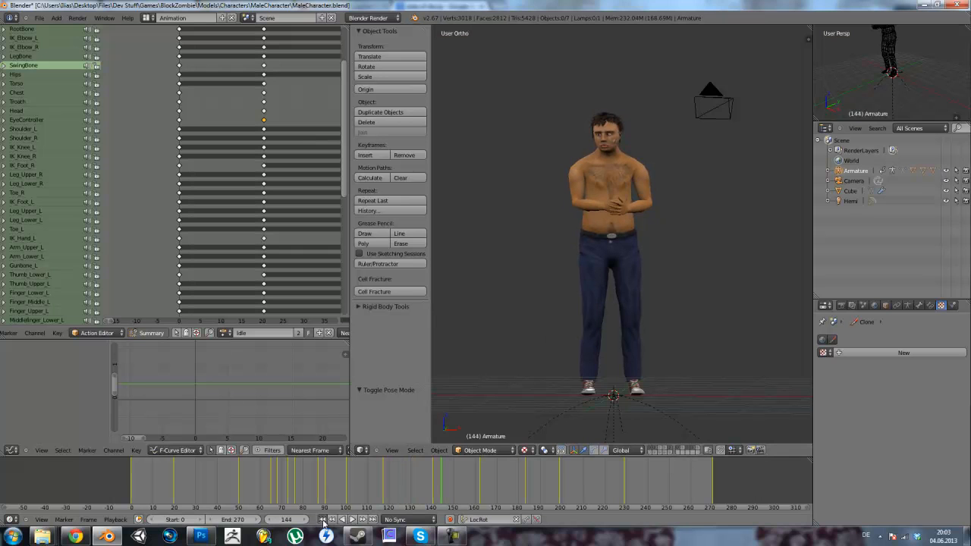
# Return the Idle animation to frame 1 on the timeline
pyautogui.click(321, 518)
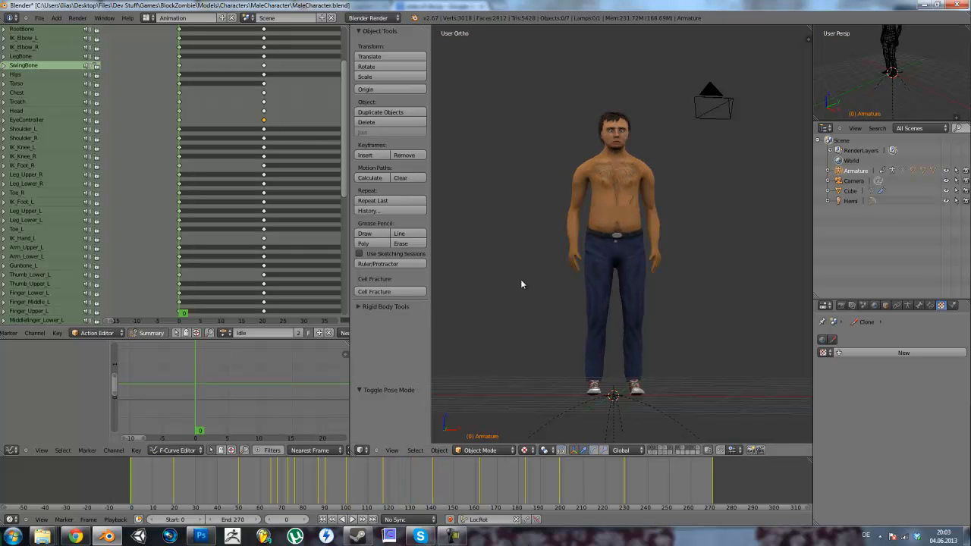
pyautogui.moveTo(528, 284)
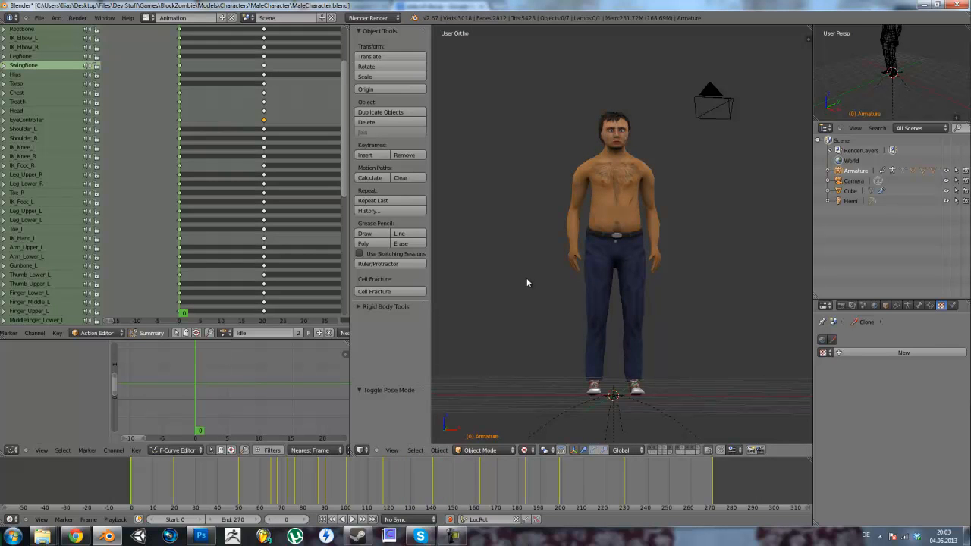
pyautogui.moveTo(584, 361)
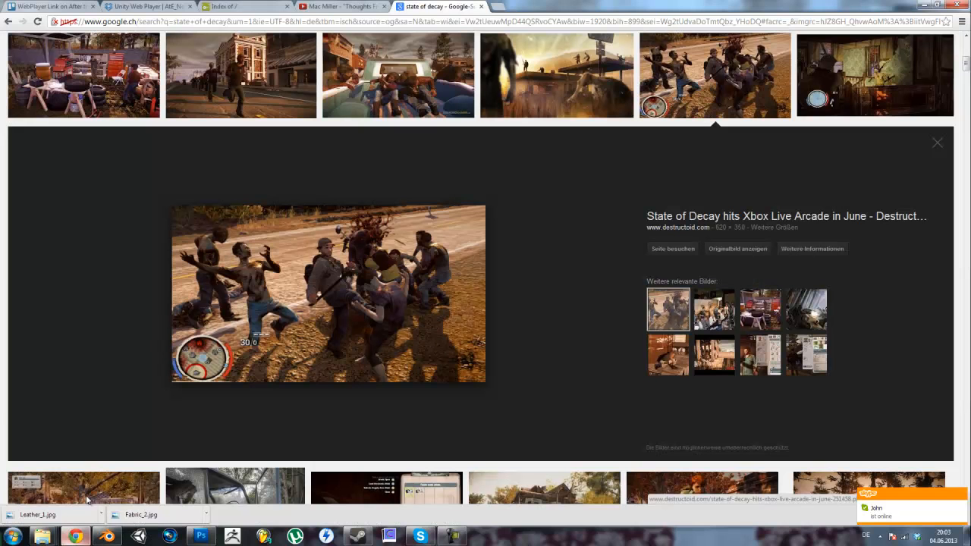
# Switch to the browser showing State of Decay gameplay screenshots in Google Images
pyautogui.click(144, 6)
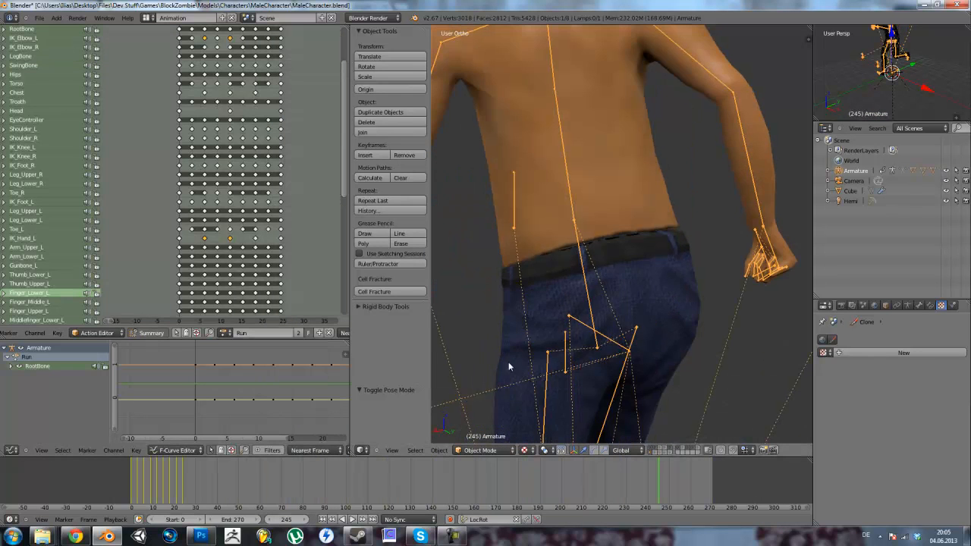
# Orbit behind the character in black shorts and zoom out to see the whole body
pyautogui.moveTo(508, 366); pyautogui.dragTo(446, 333)
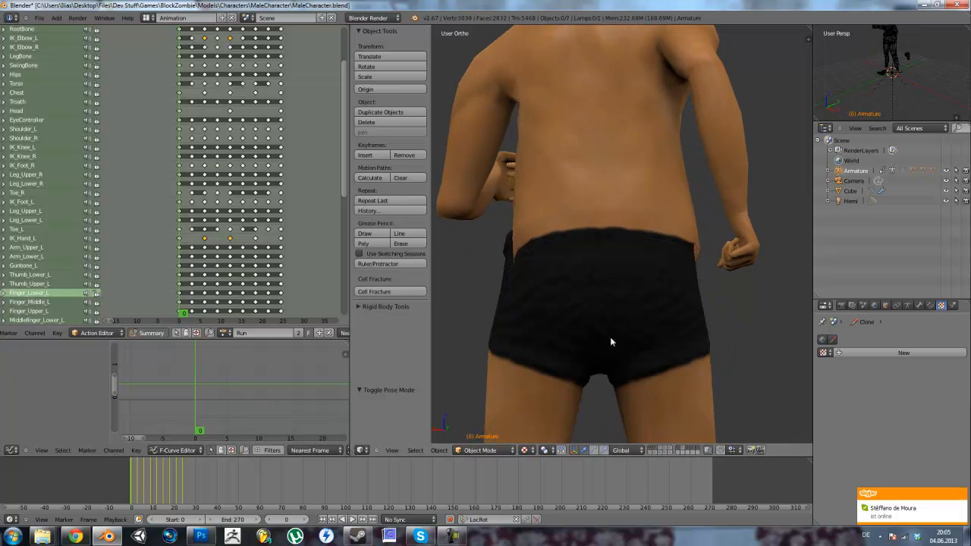
pyautogui.scroll(-3)
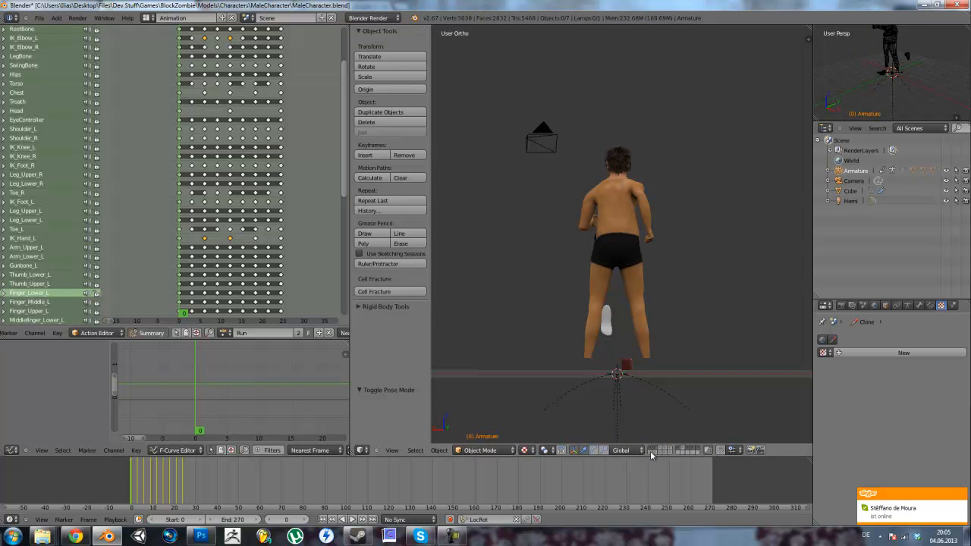